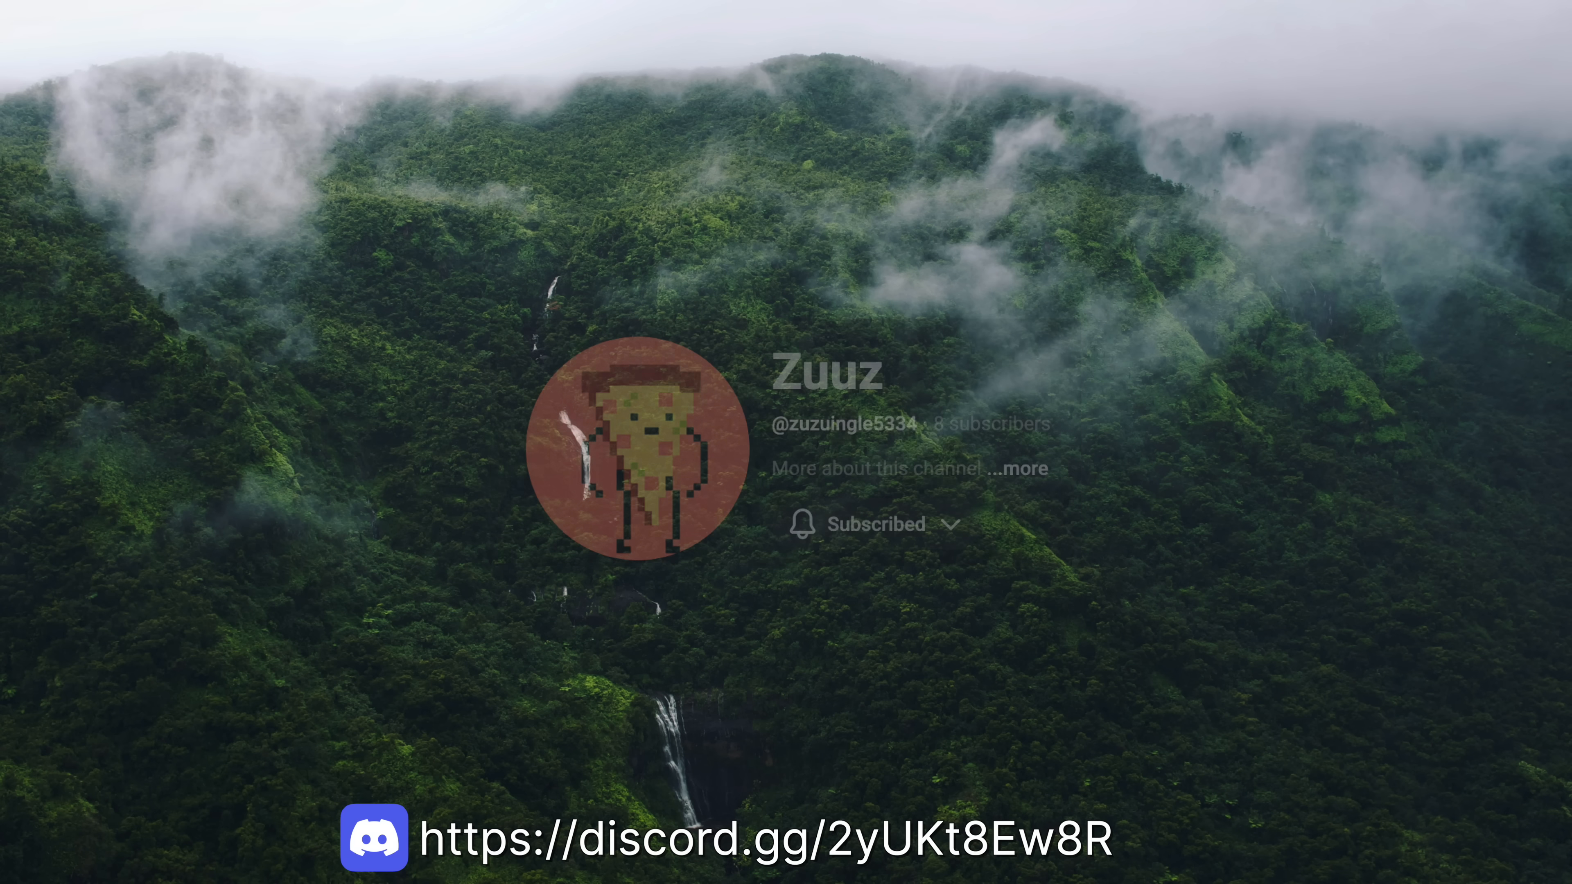
Step: View the Foci Connoisseur tier at DKK 39.00/month with its perks including member shout-outs
{"action": "left_click", "coordinate": [875, 523]}
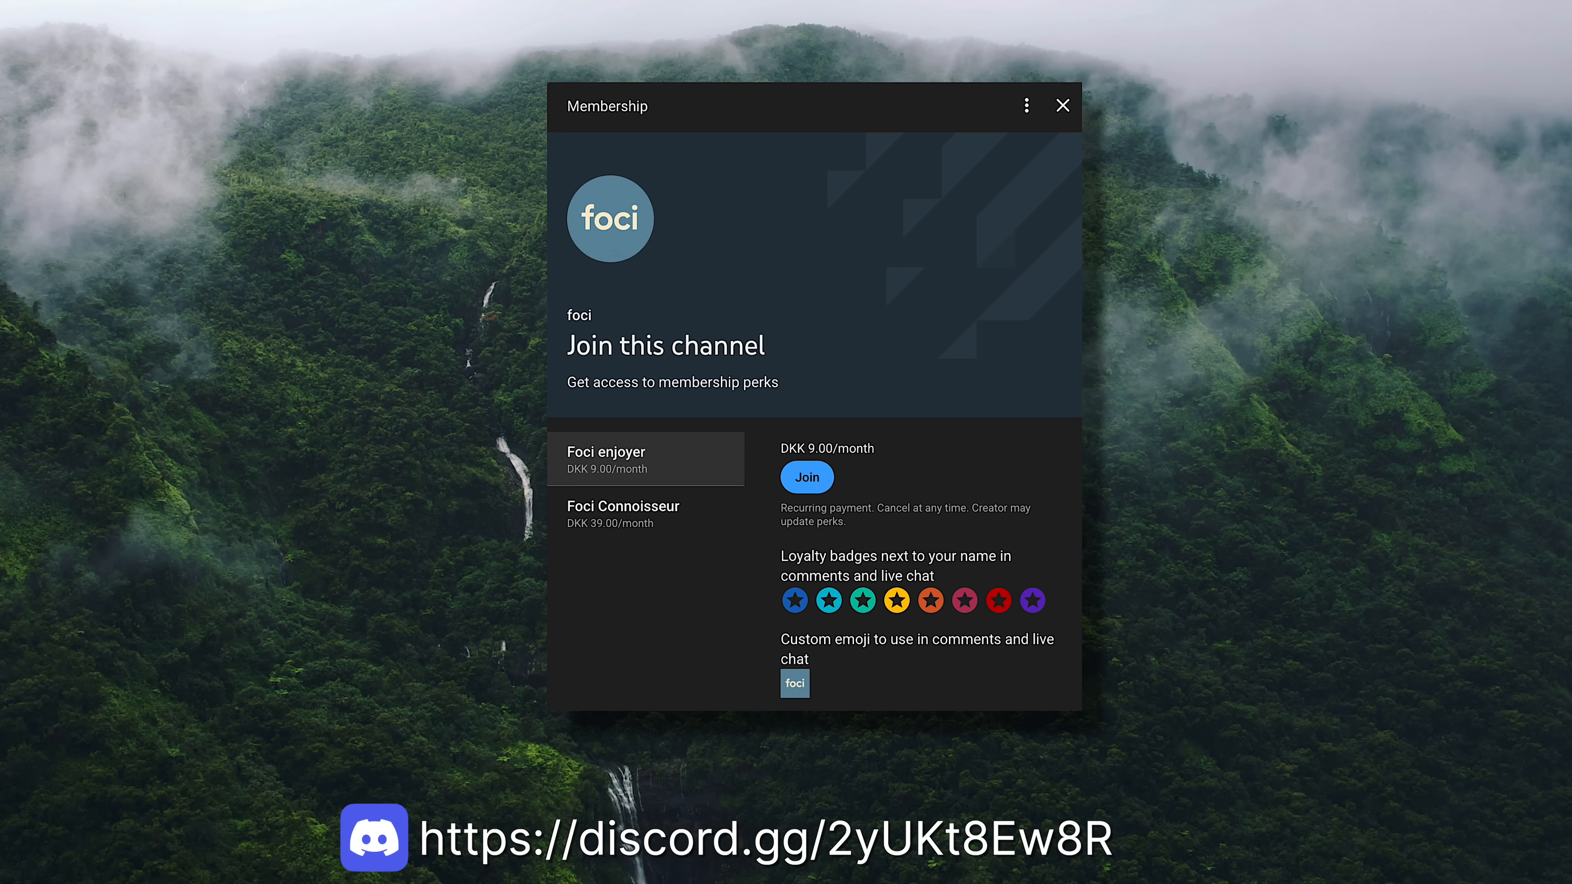
{"action": "left_click", "coordinate": [646, 512]}
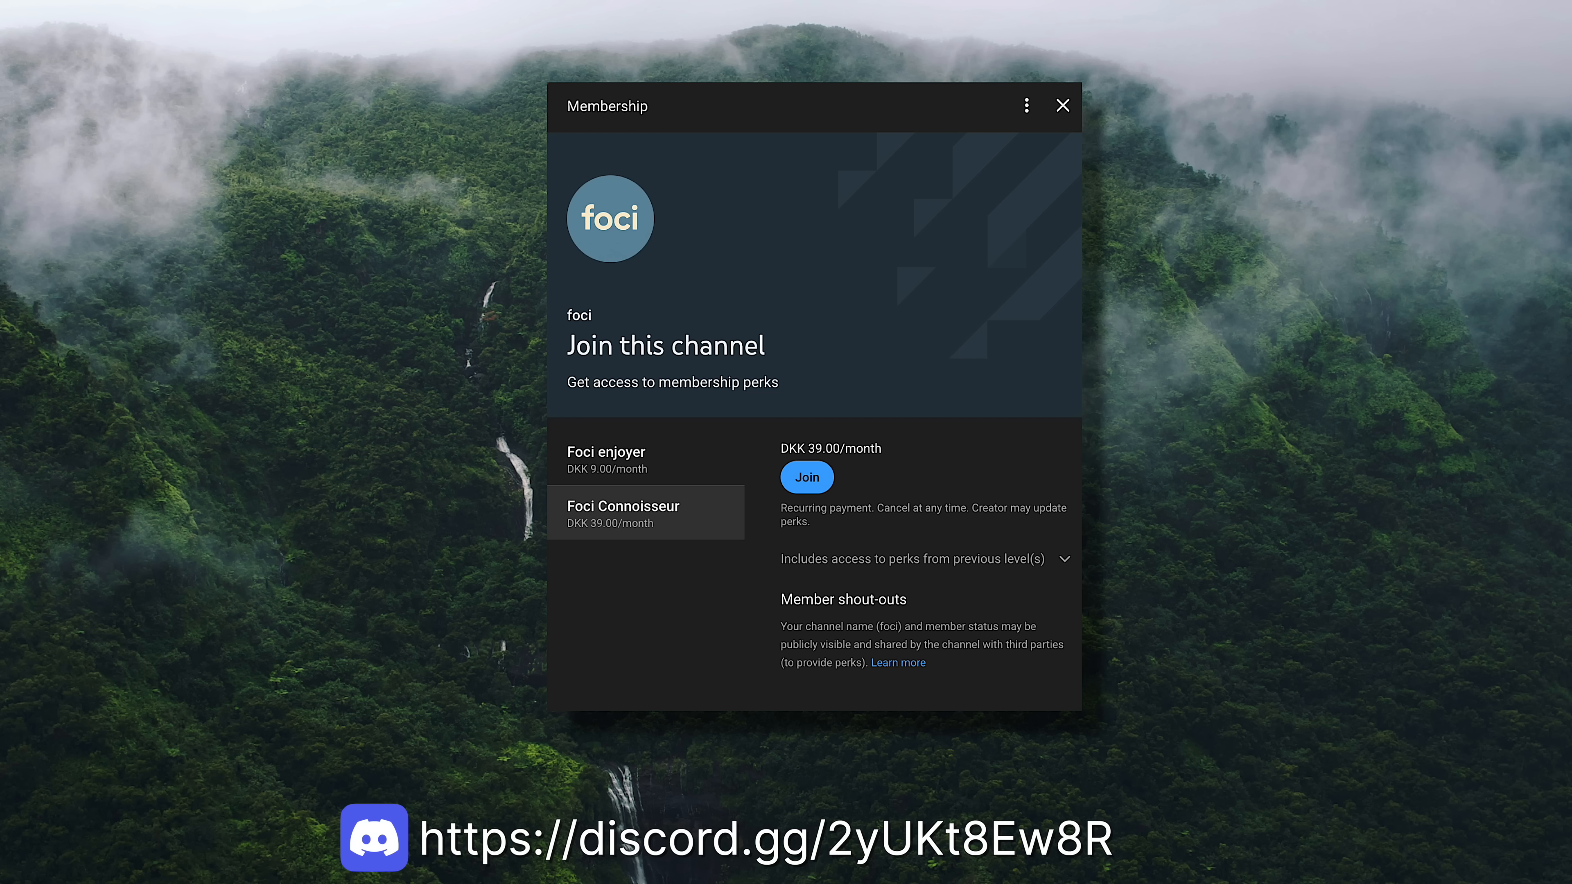